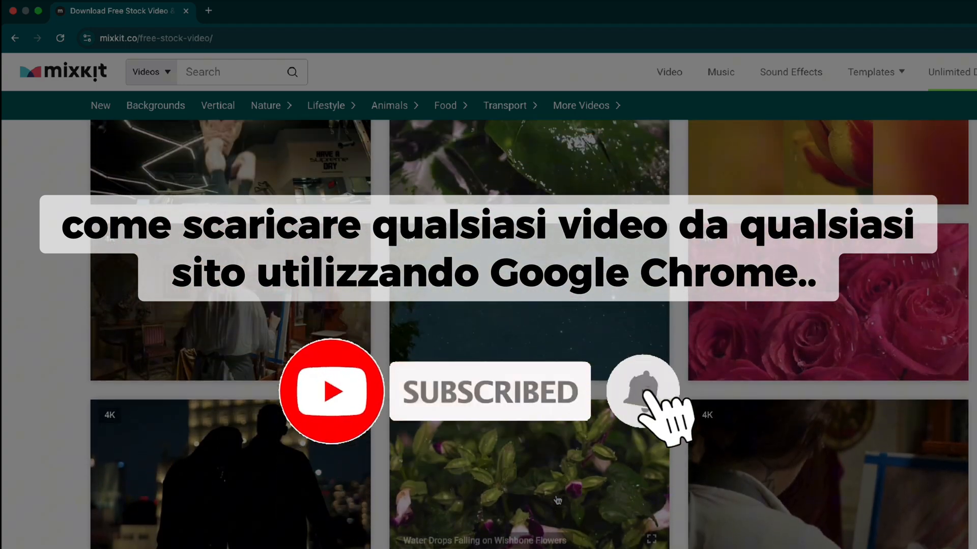
- In a new tab, Google-search 'video downloader professional extension'
scroll("down", 3)
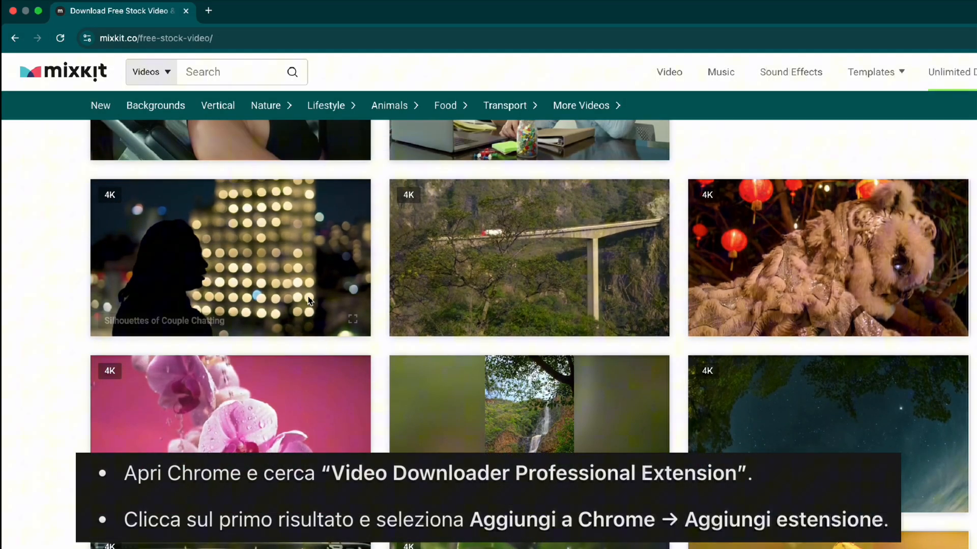
left_click(208, 11)
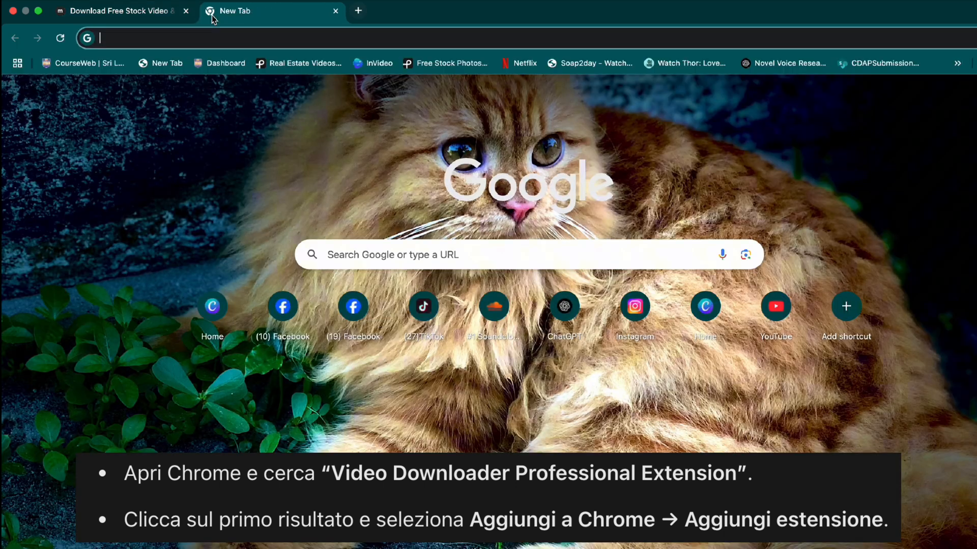
mouse_move(218, 16)
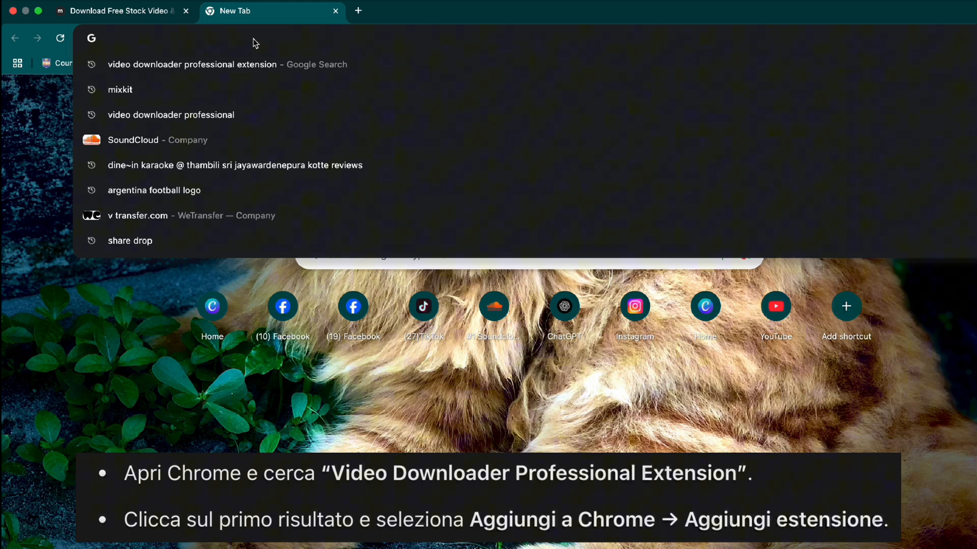
type("video")
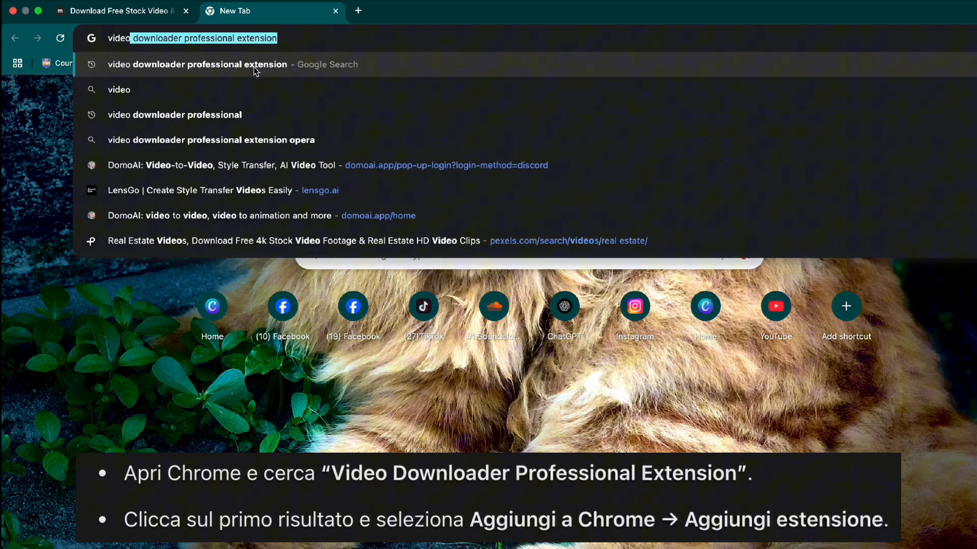
left_click(195, 64)
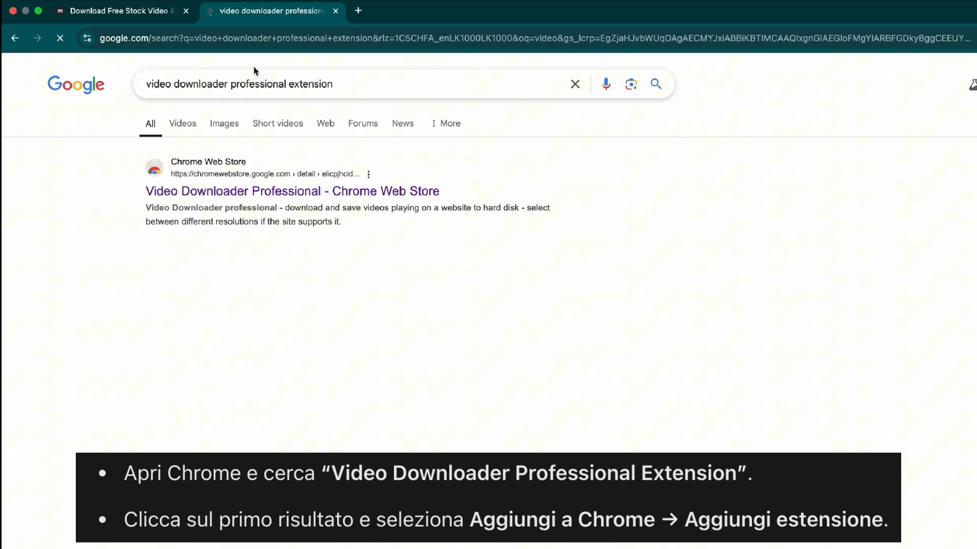
- Add Video Downloader Professional to Chrome from its Chrome Web Store listing and confirm
left_click(292, 191)
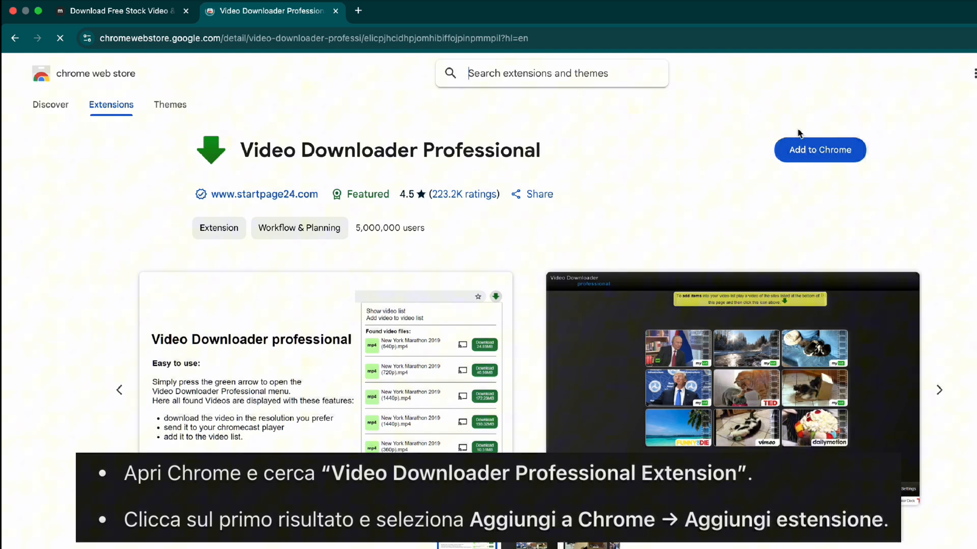
left_click(820, 150)
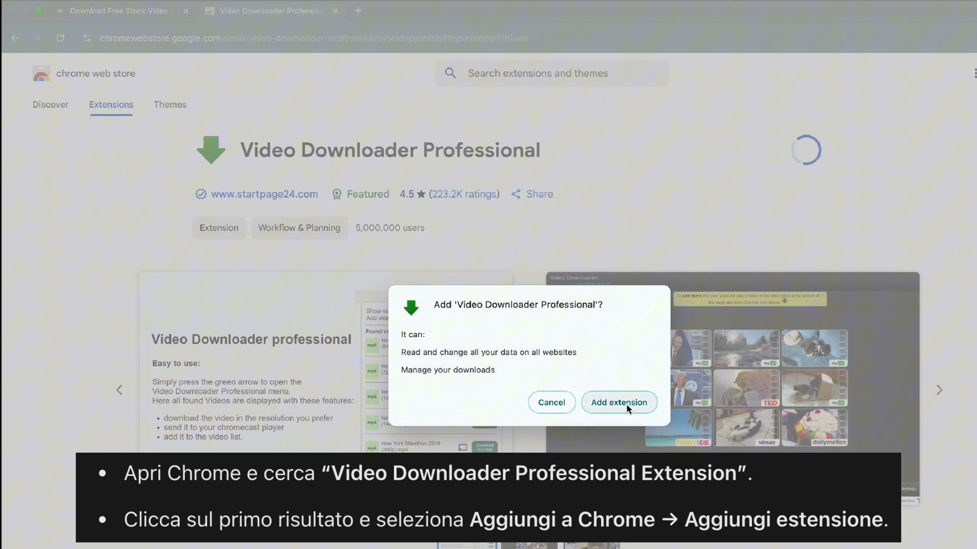
left_click(619, 402)
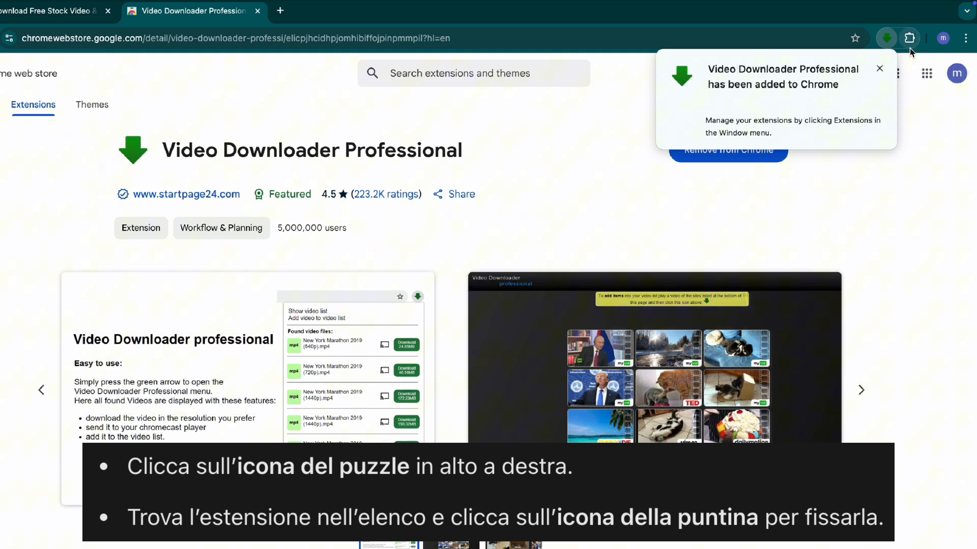
- Pin Video Downloader Professional from the Extensions menu
left_click(909, 38)
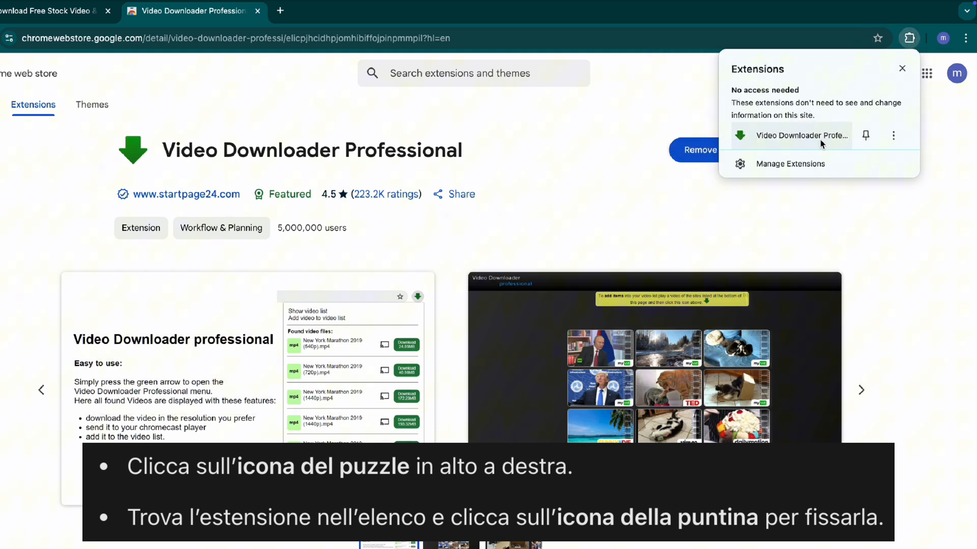
mouse_move(865, 139)
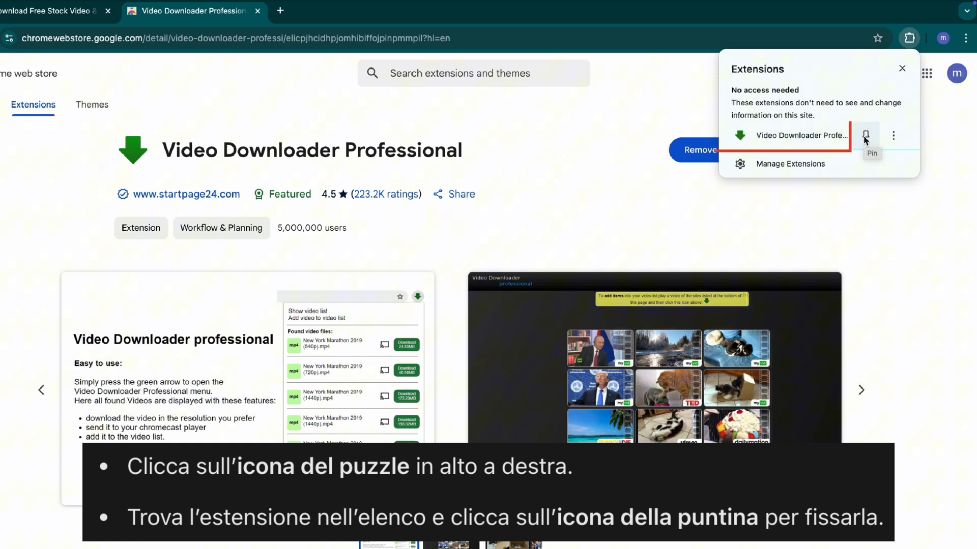
left_click(865, 136)
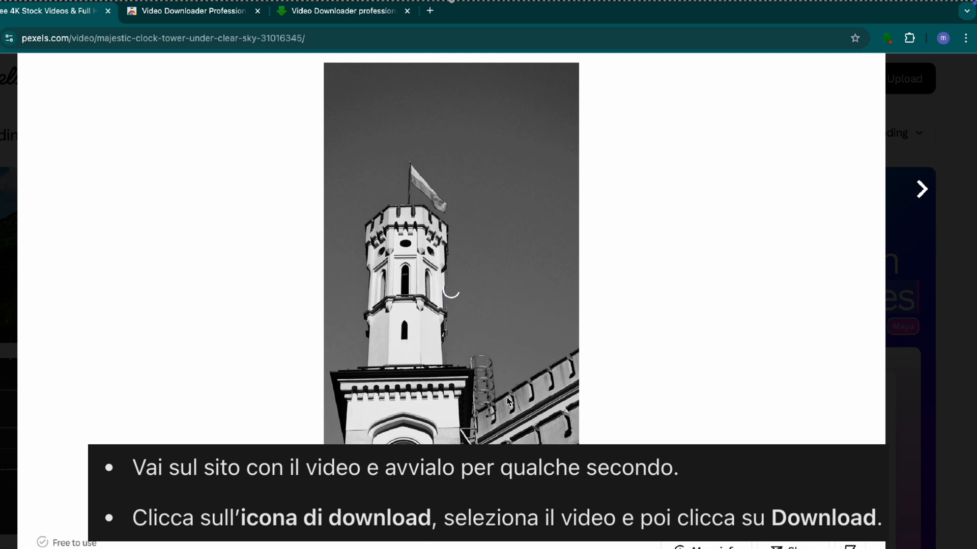
mouse_move(875, 64)
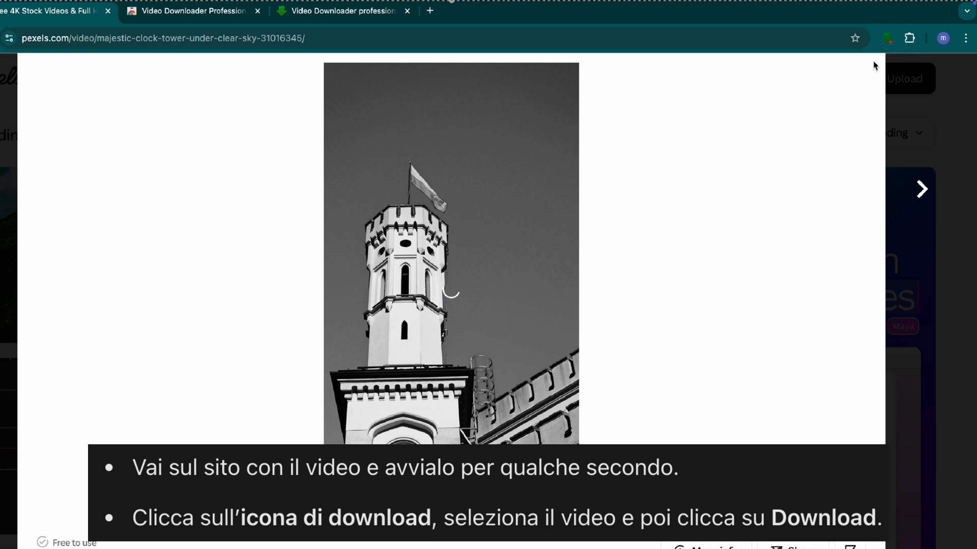
- Show the clock tower page's found video files and download an mp4
left_click(887, 38)
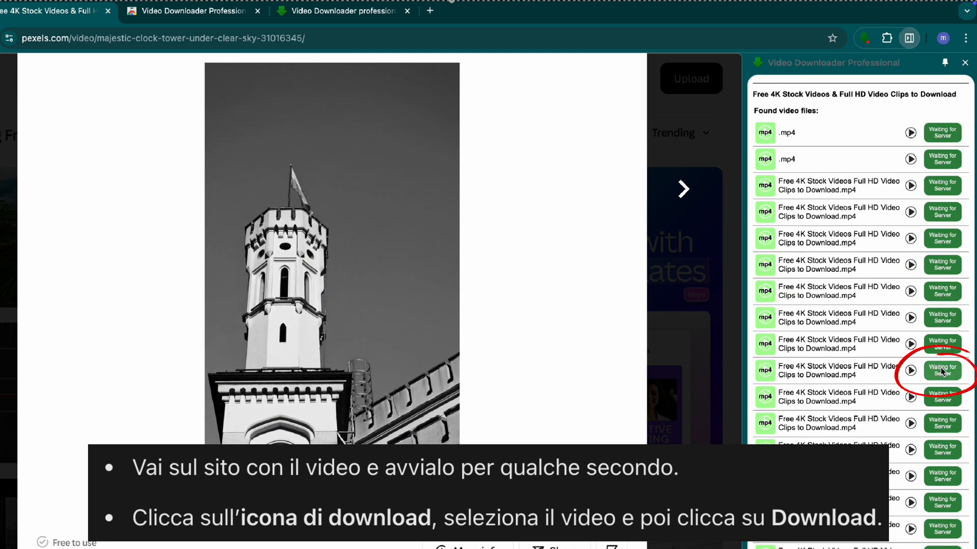
left_click(942, 371)
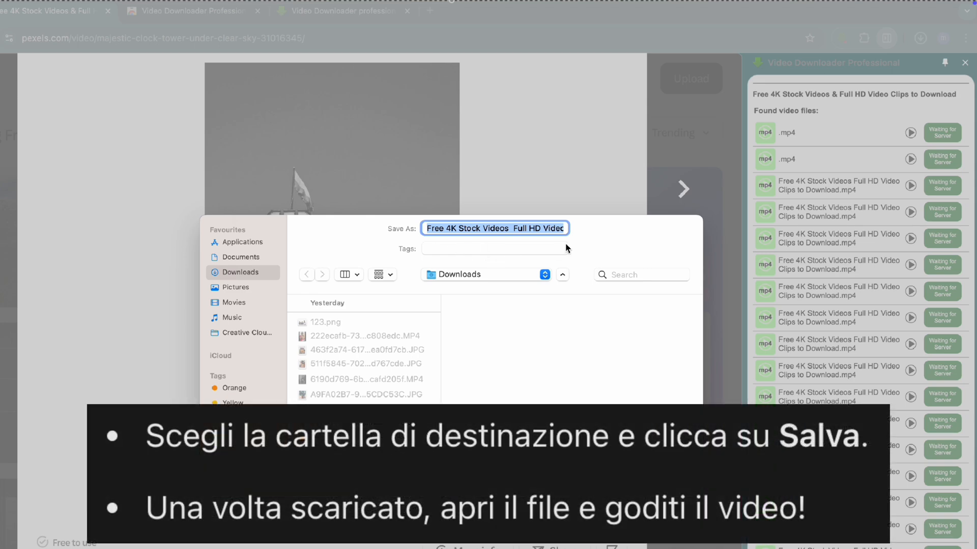
mouse_move(556, 246)
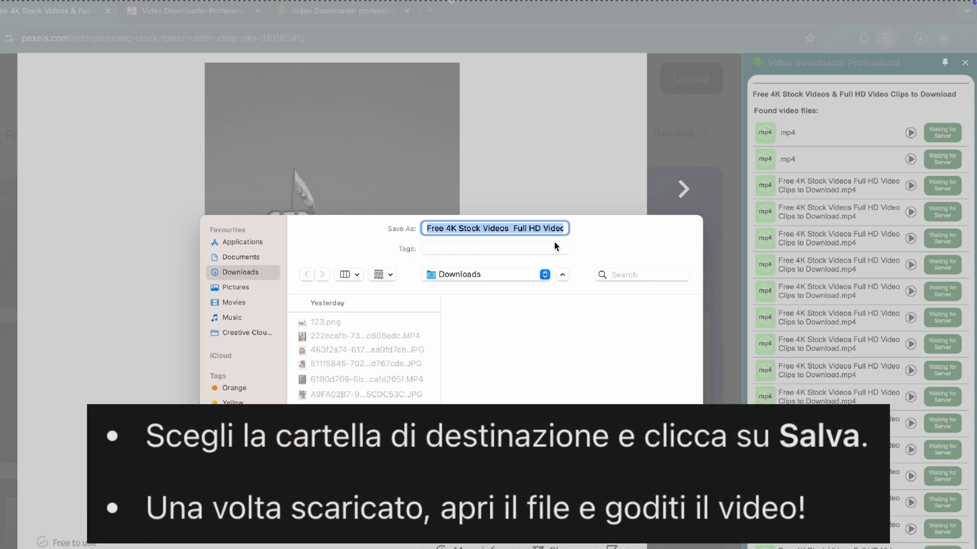